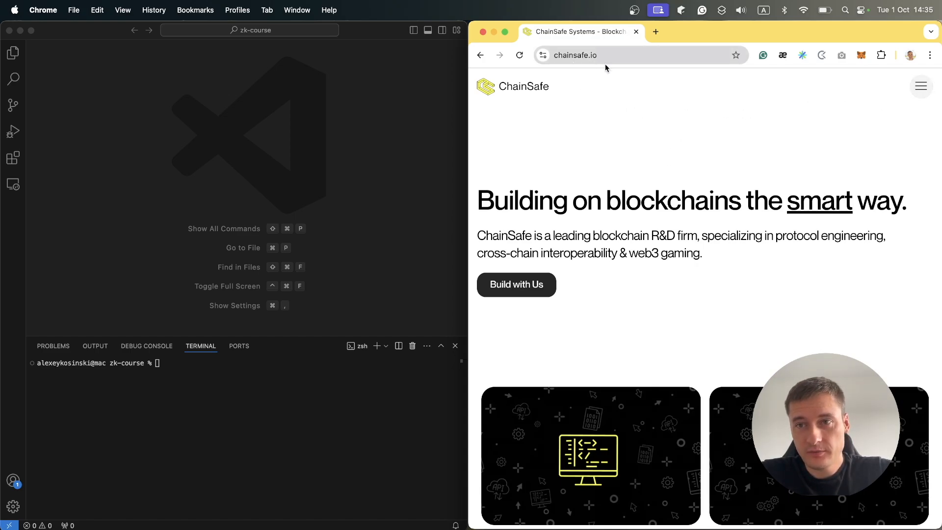
Go through the ChainSafe menu and Community page to the blog, then browse its ZKsync posts.
left_click(920, 85)
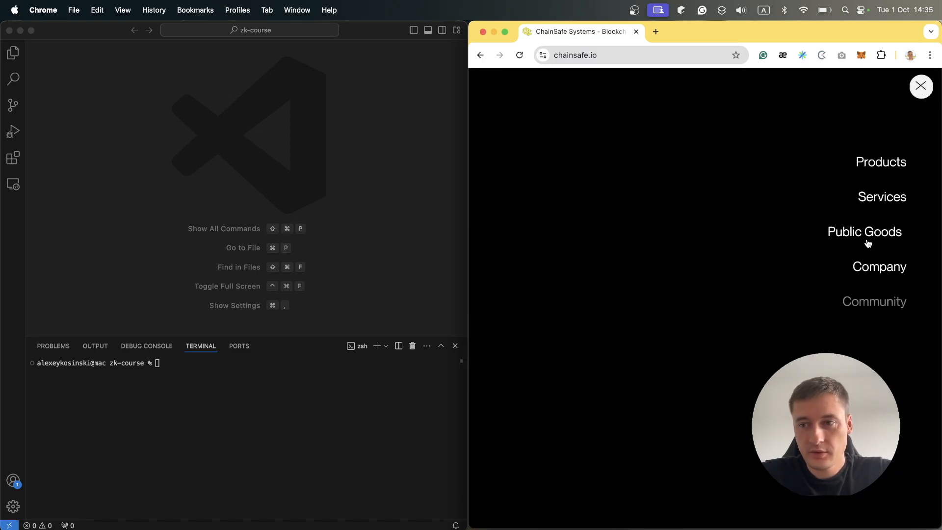
left_click(874, 301)
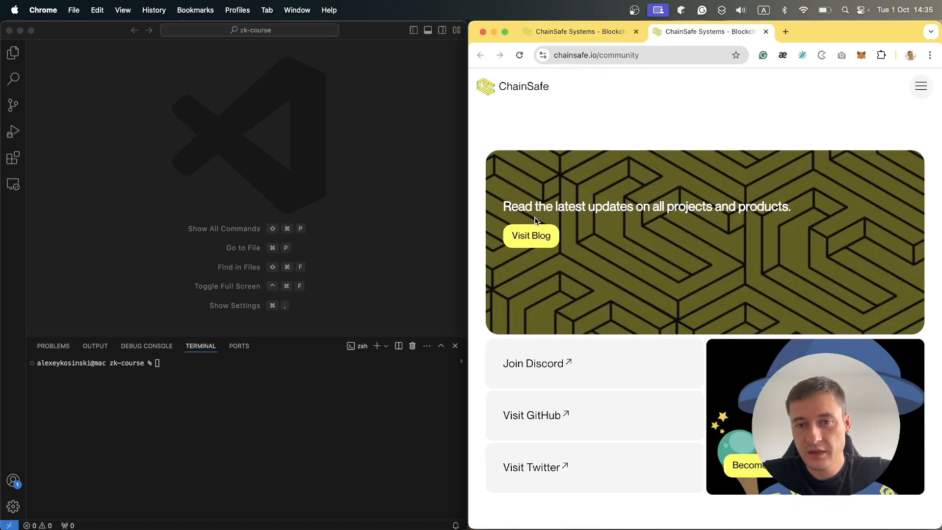
left_click(530, 235)
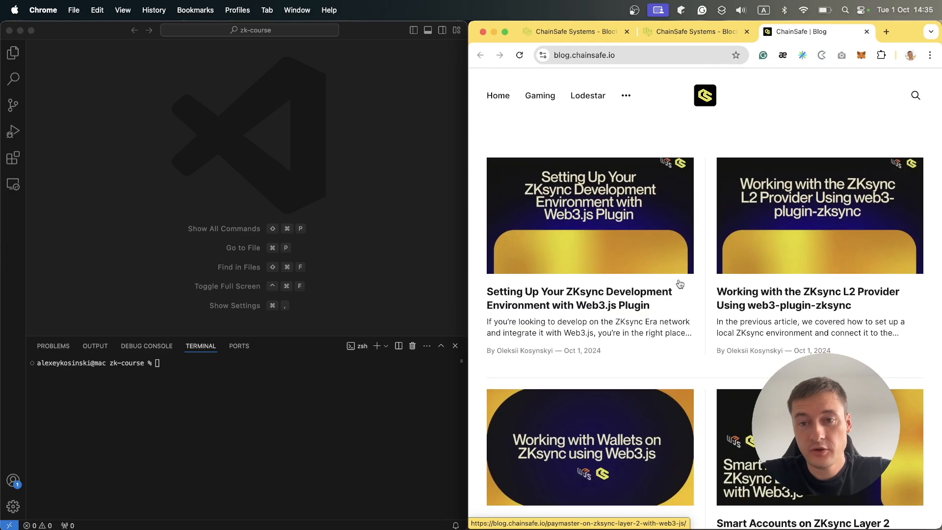
scroll("down", 3)
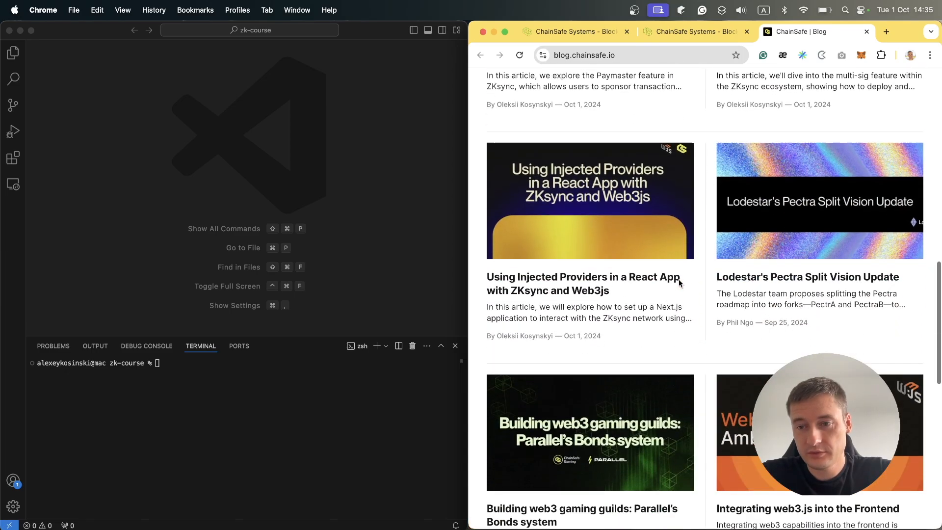
scroll("up", 3)
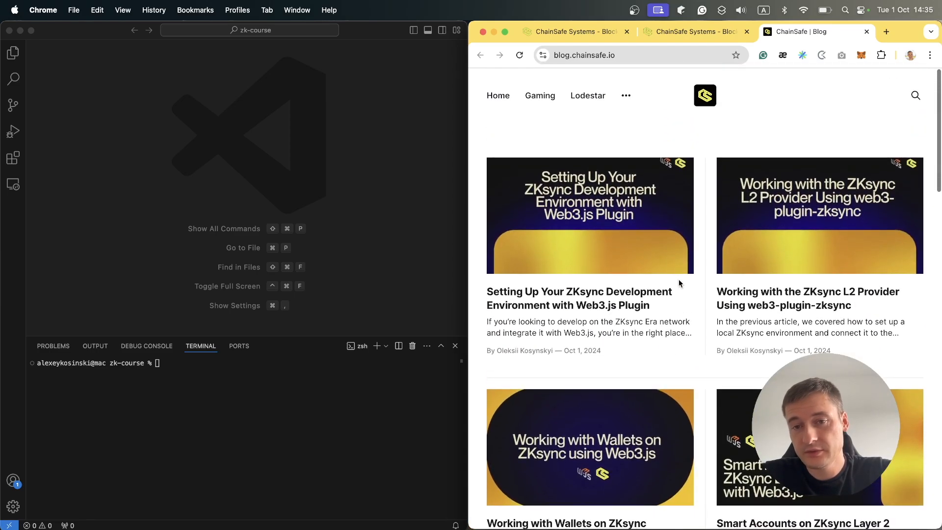
mouse_move(503, 306)
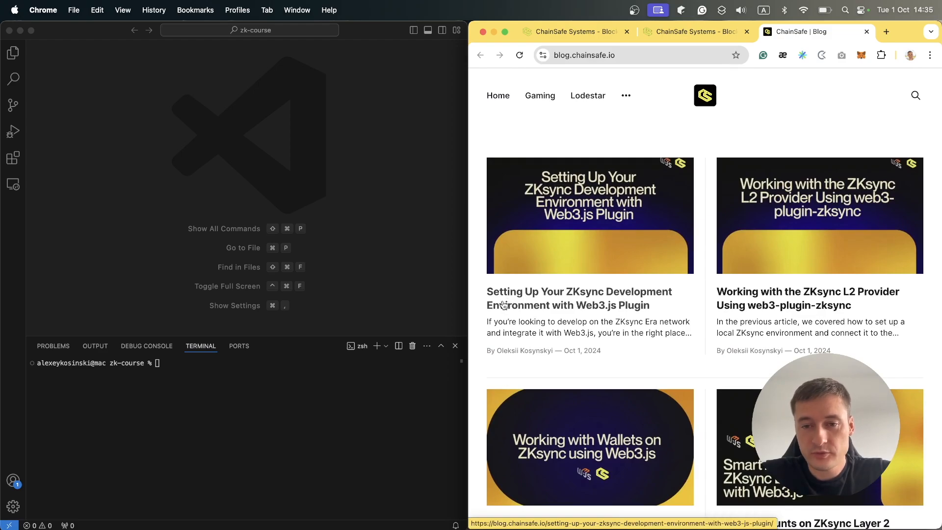
mouse_move(575, 311)
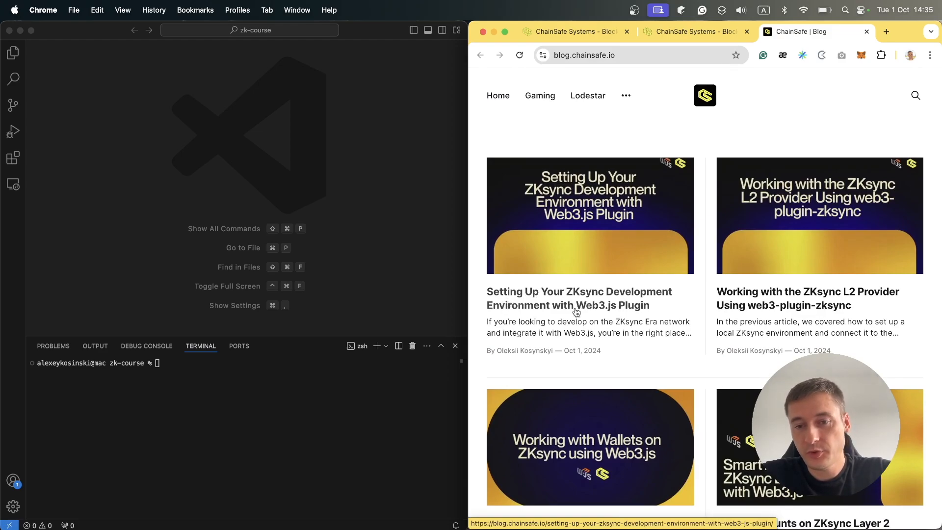
Open the 'Setting Up Your ZKsync Development Environment' article and copy its Step 1 git clone command.
left_click(578, 298)
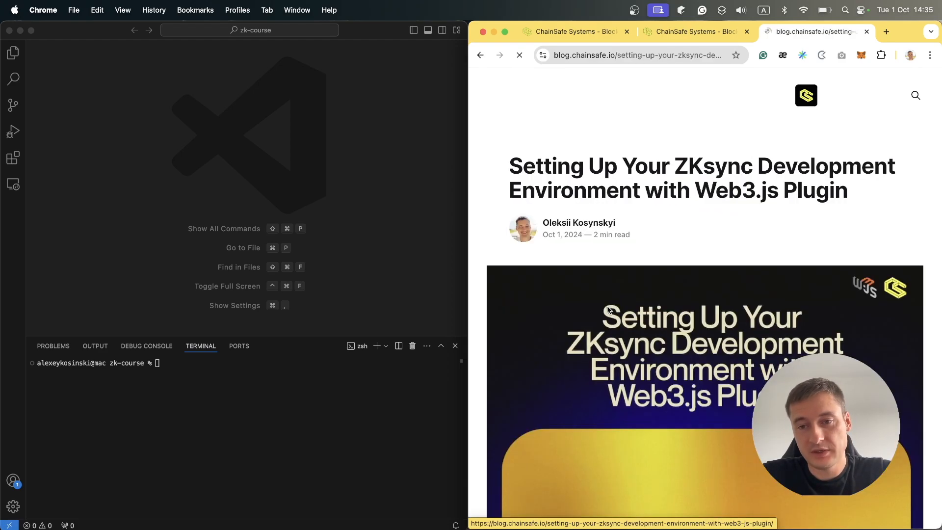
scroll("down", 3)
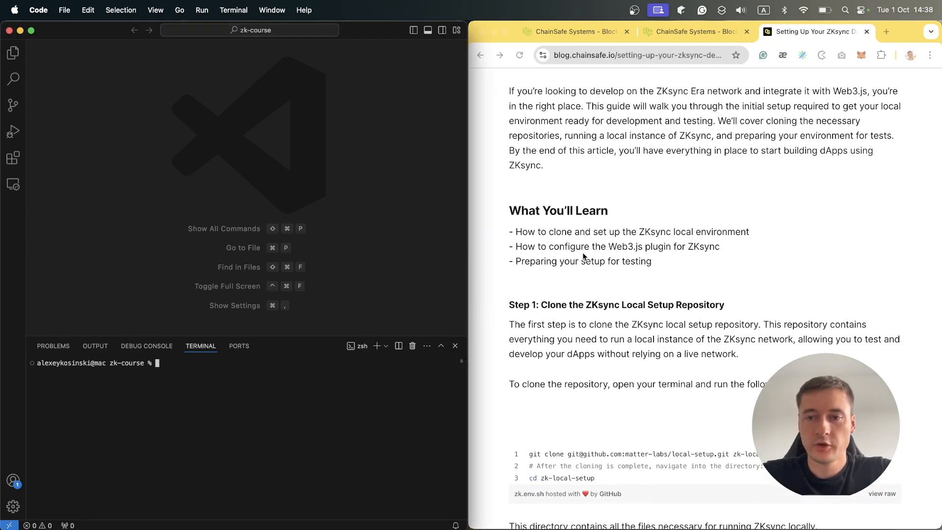
scroll("down", 3)
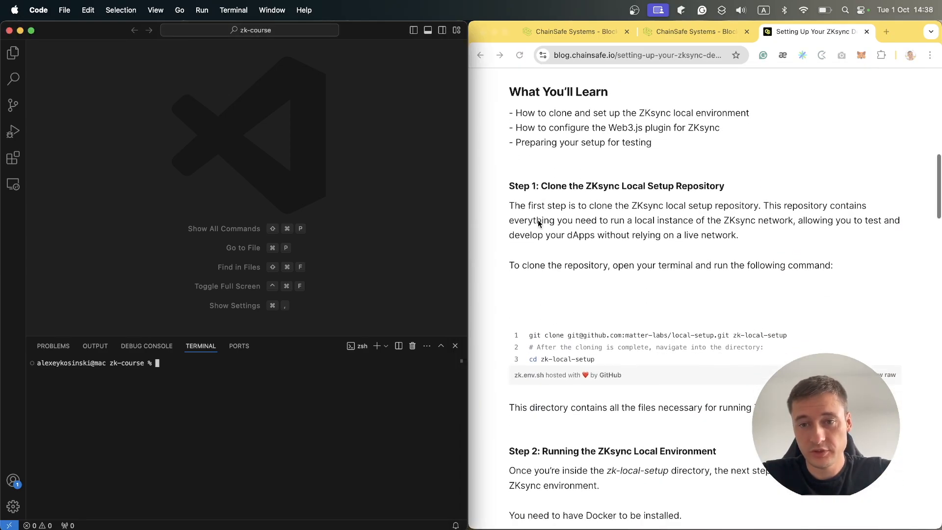
mouse_move(672, 195)
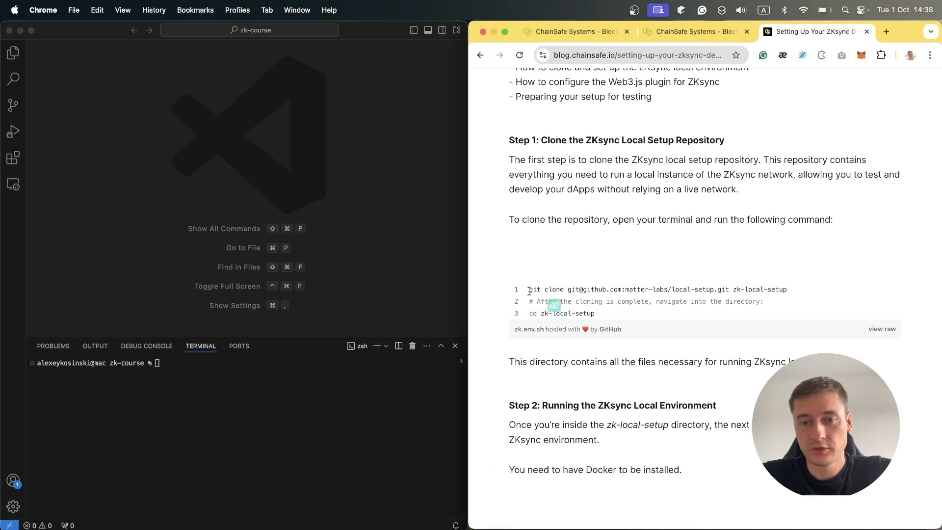
left_click(239, 377)
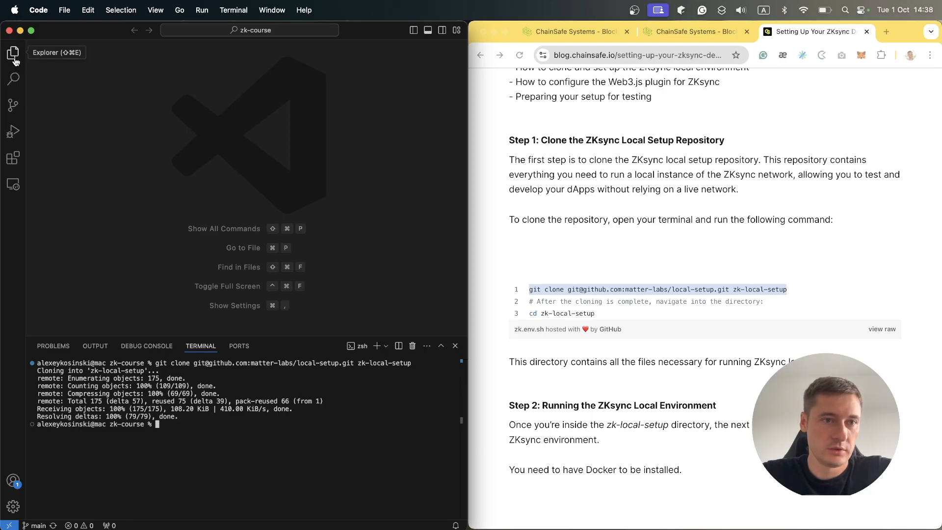
Show the Explorer and change the terminal into the zk-local-setup folder.
left_click(13, 52)
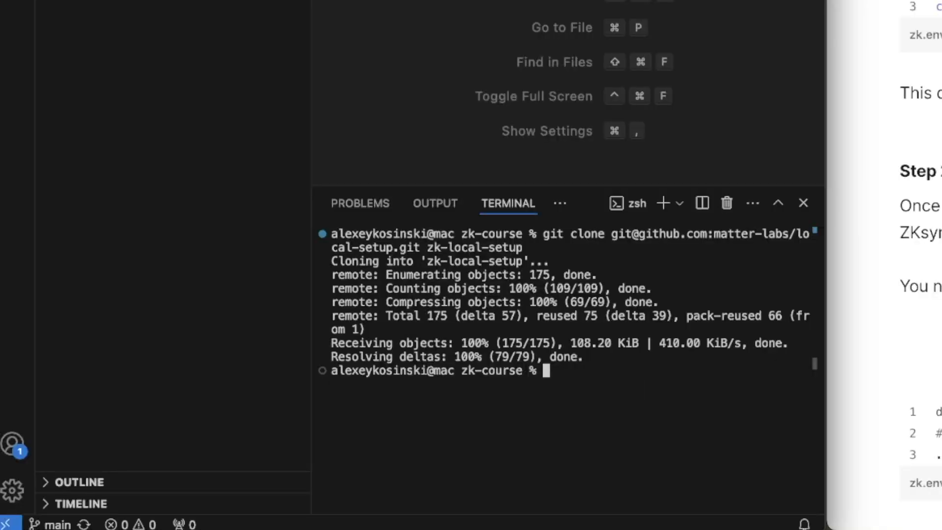
type("cd zk-local-setup")
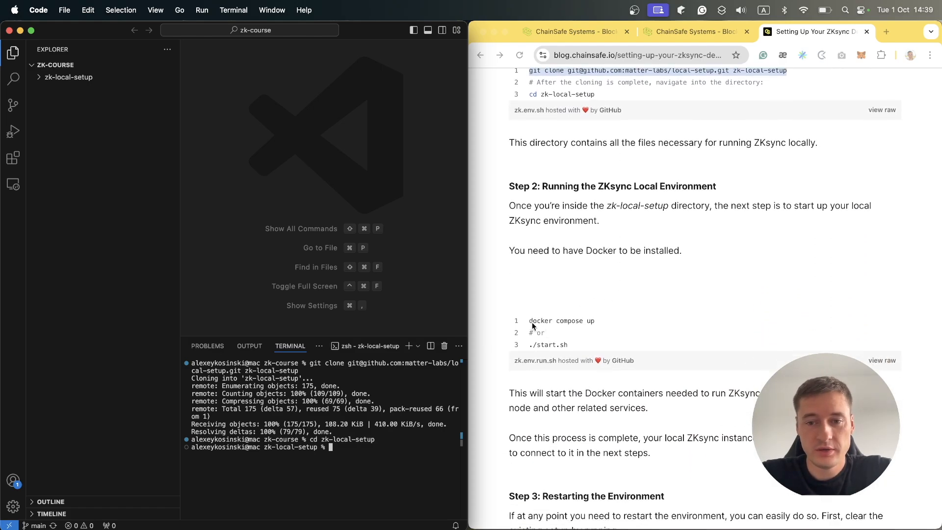
Copy 'docker compose up' from the article and start the local ZKsync Docker environment.
left_click(578, 349)
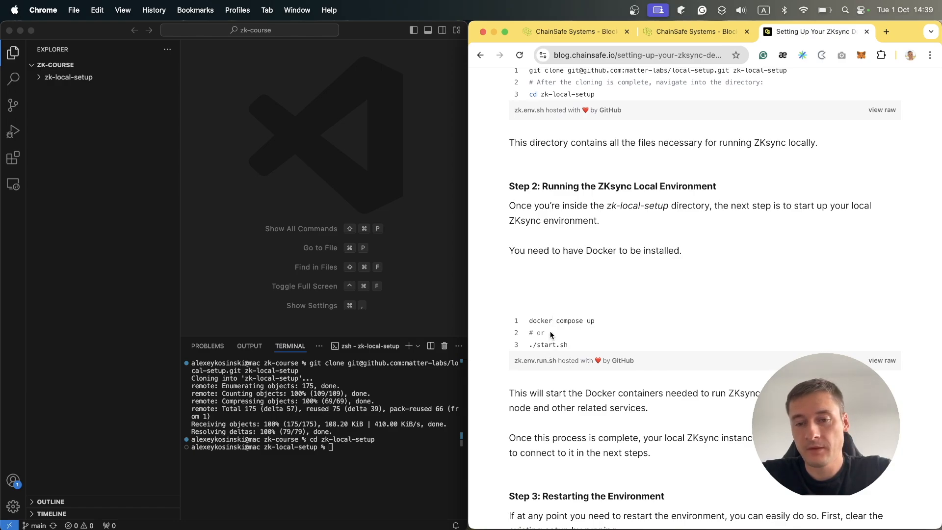
mouse_move(531, 320)
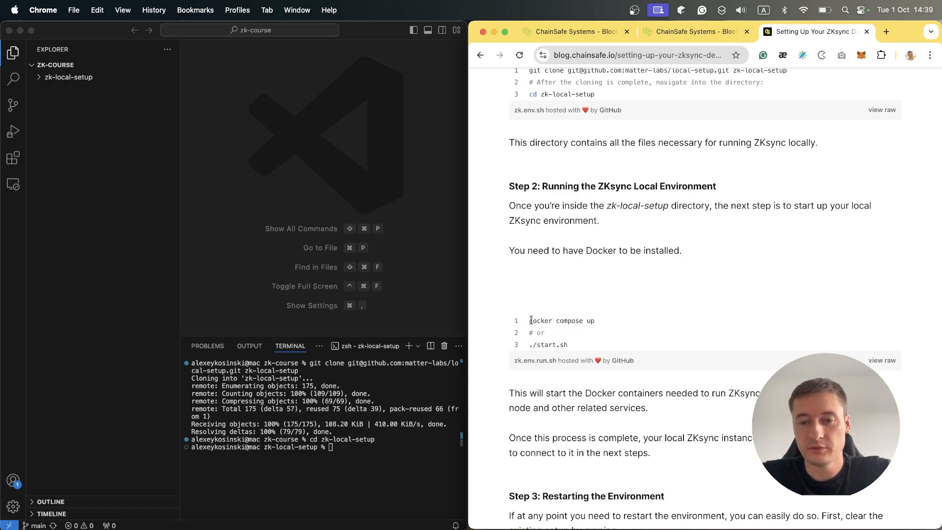
mouse_move(597, 323)
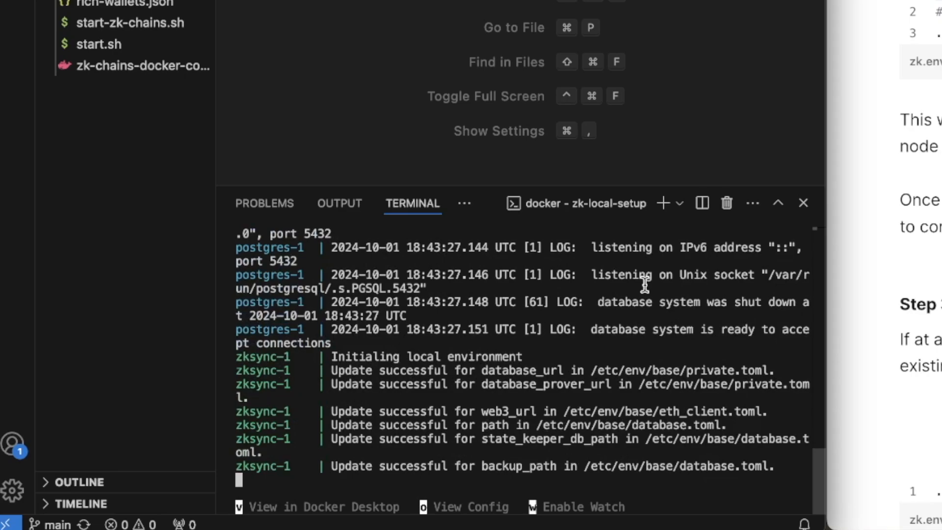
scroll("down", 3)
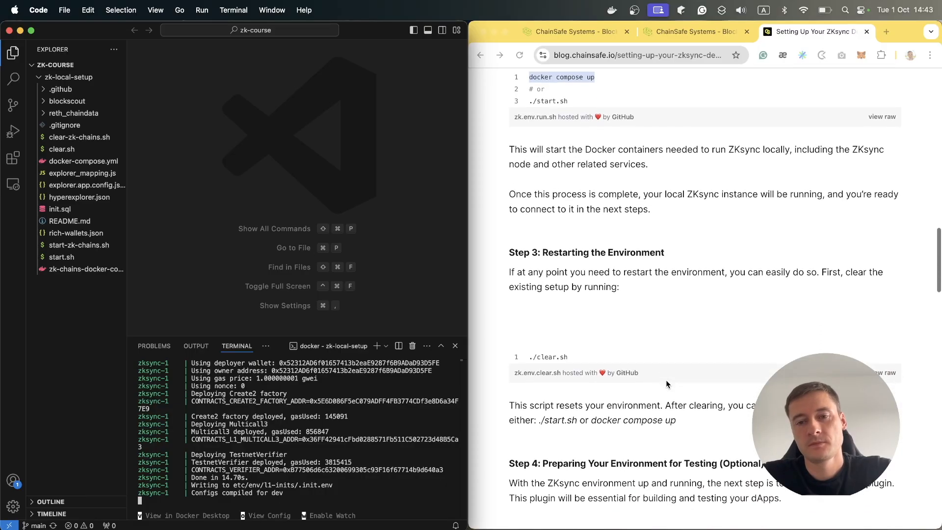
Scroll the article down to Step 4 on cloning the Web3.js ZKsync plugin.
scroll("down", 3)
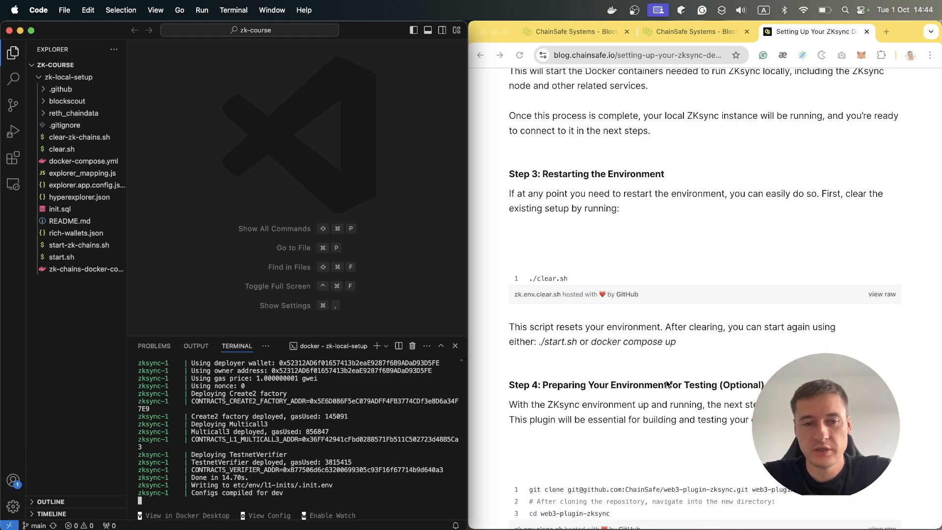
mouse_move(666, 385)
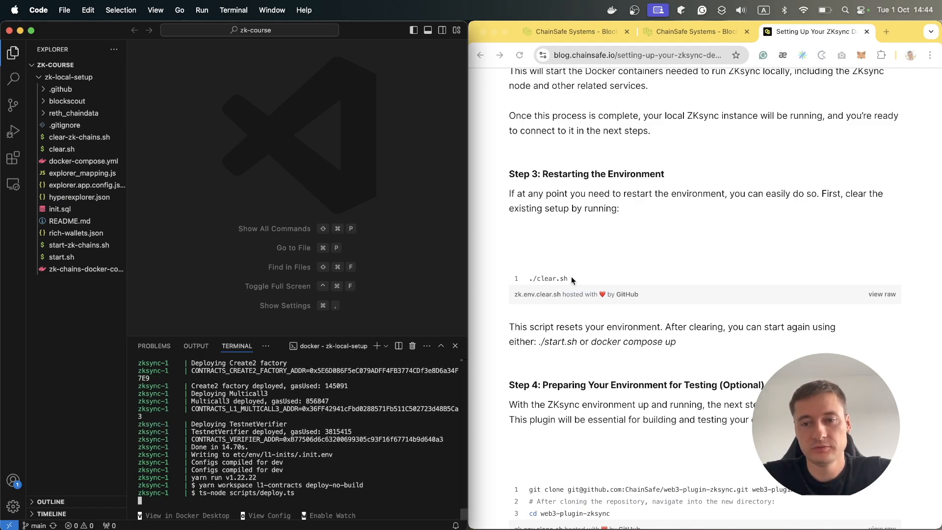
scroll("down", 3)
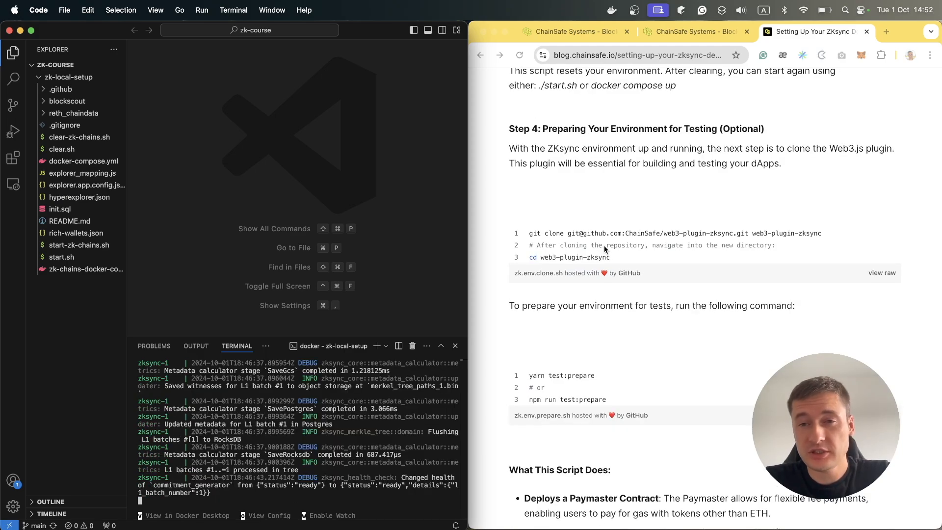
mouse_move(700, 134)
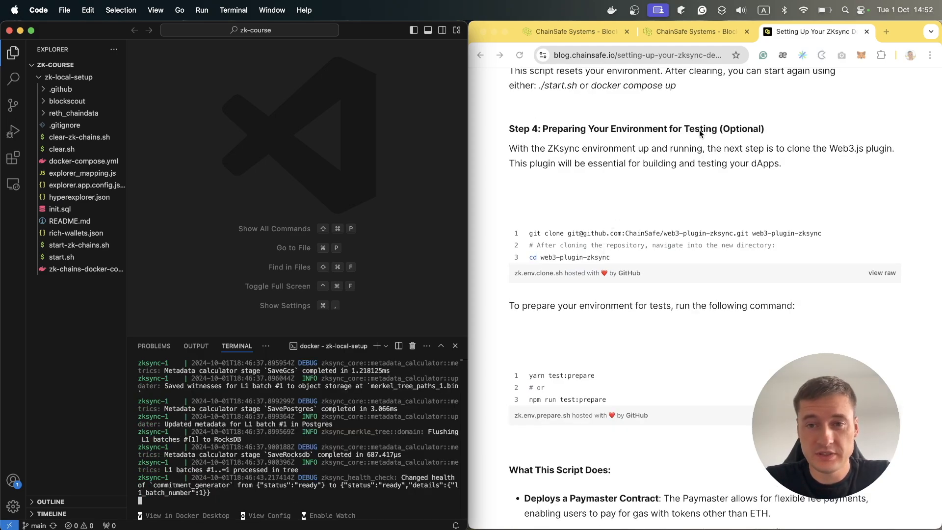
scroll("down", 3)
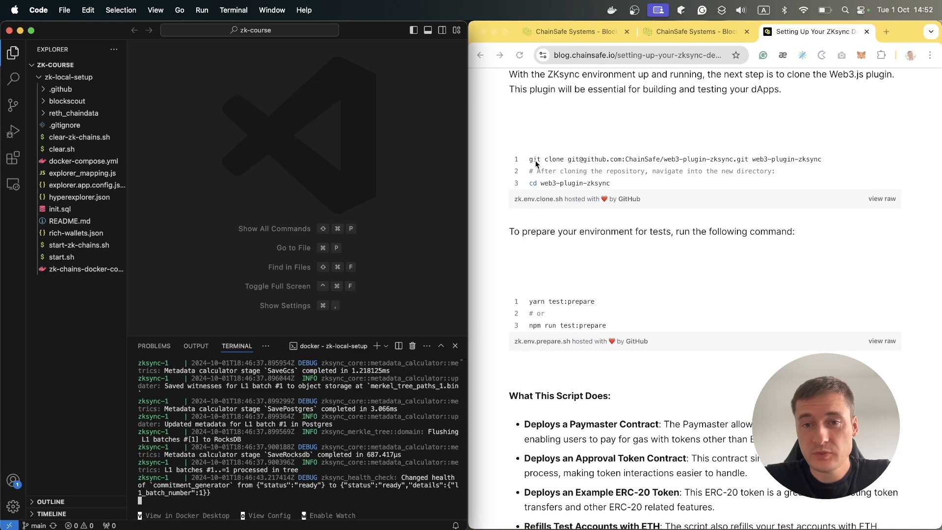
mouse_move(677, 174)
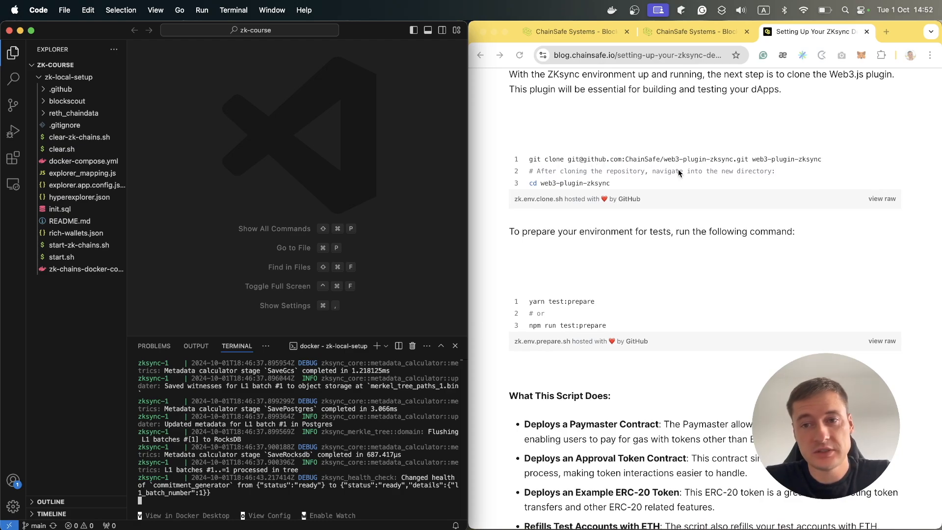
mouse_move(740, 165)
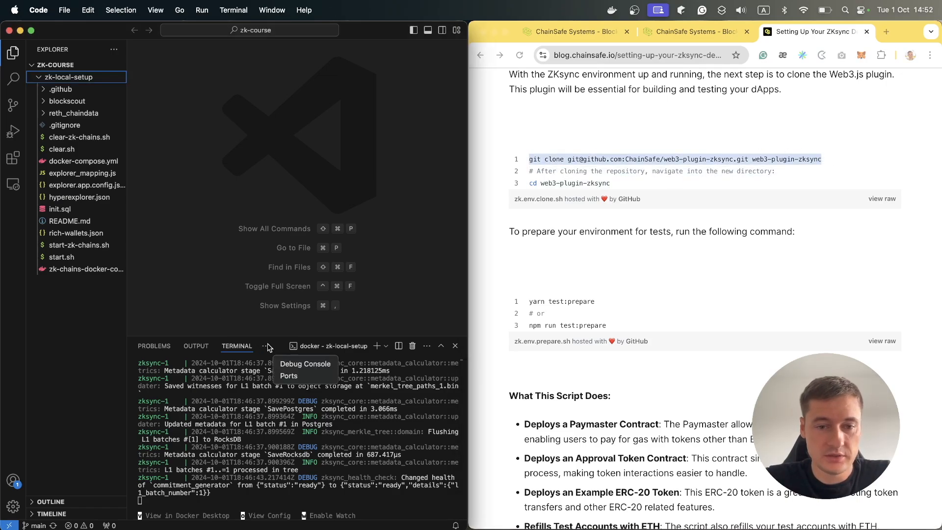
mouse_move(377, 347)
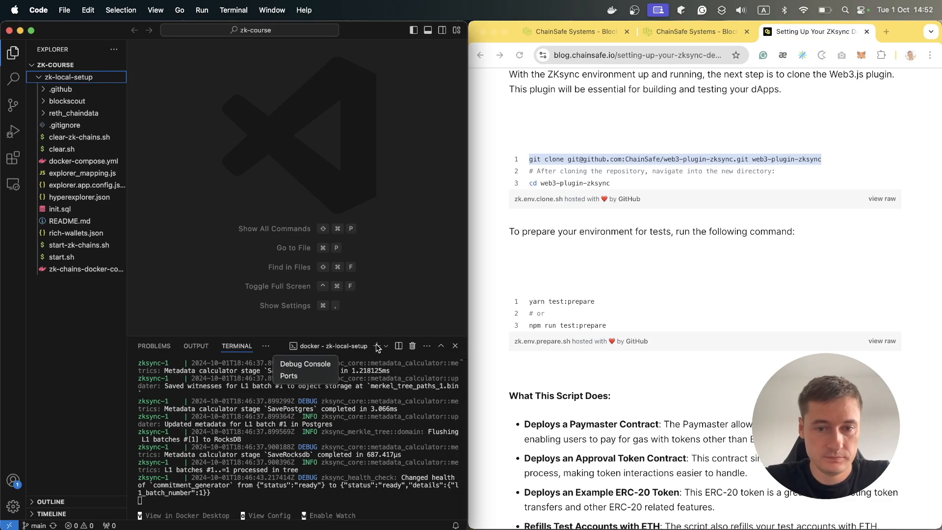
Clone web3-plugin-zksync in a new zsh terminal and cd into web3-plugin-zksync.
left_click(376, 345)
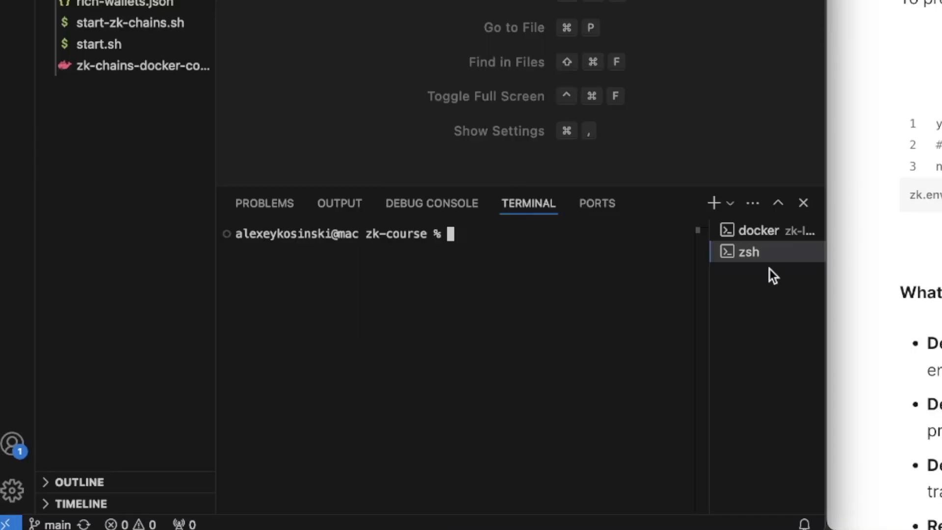
mouse_move(623, 251)
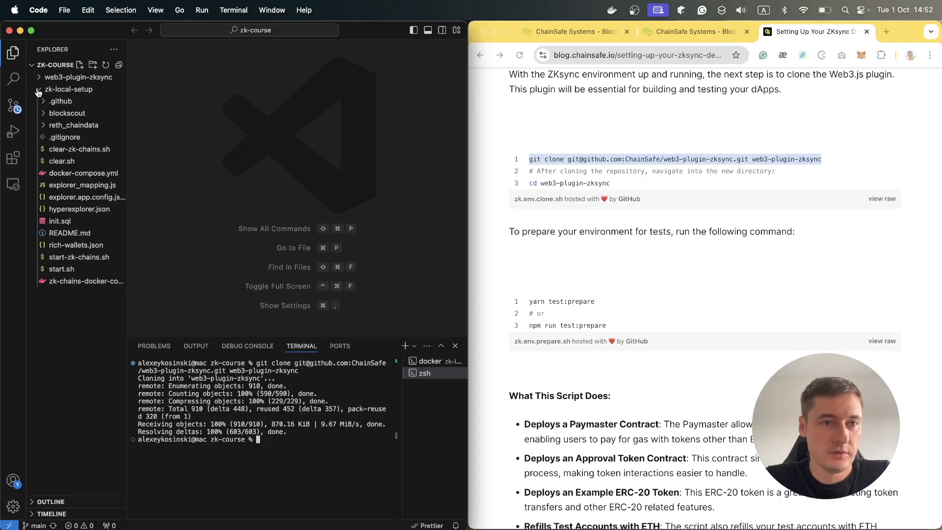
left_click(77, 77)
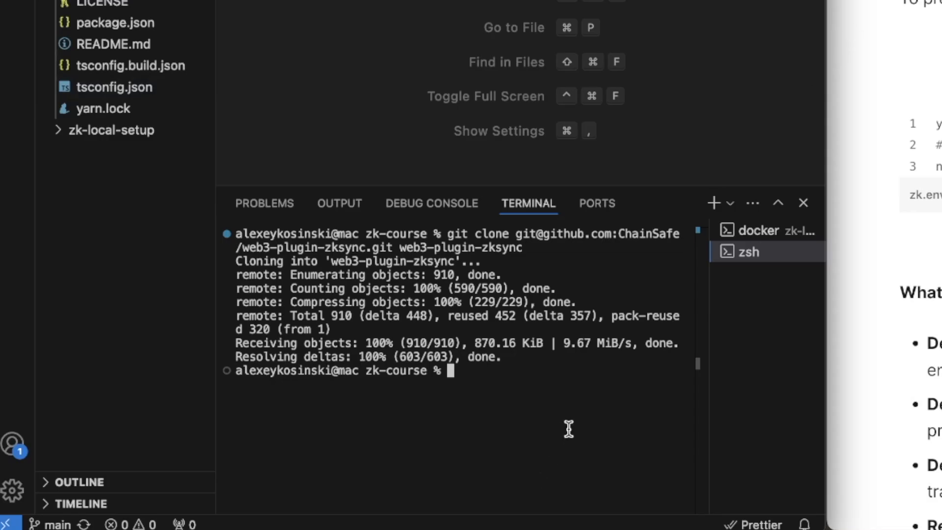
type("cd")
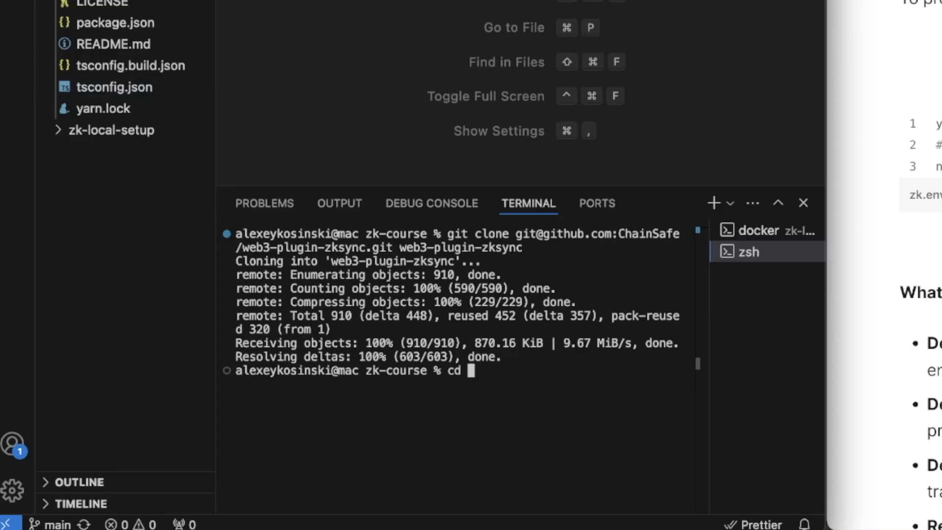
type("web3-")
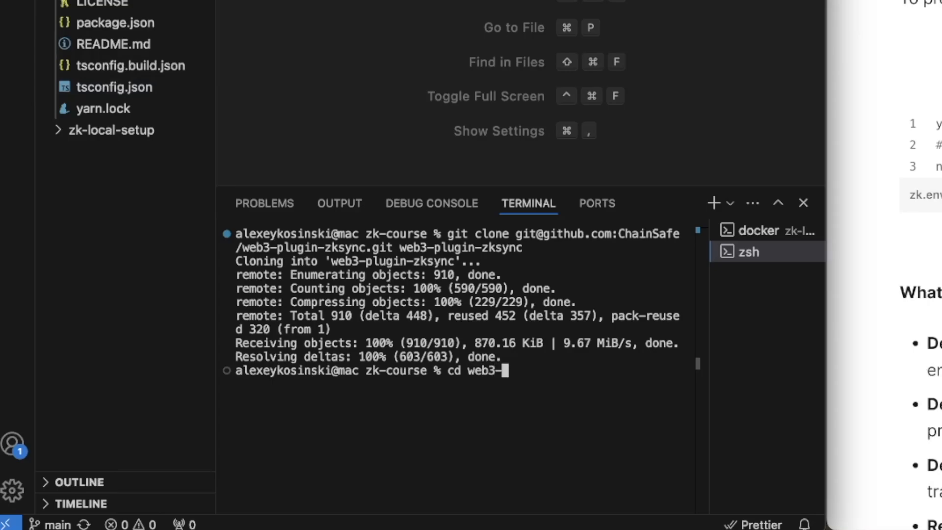
key("Return")
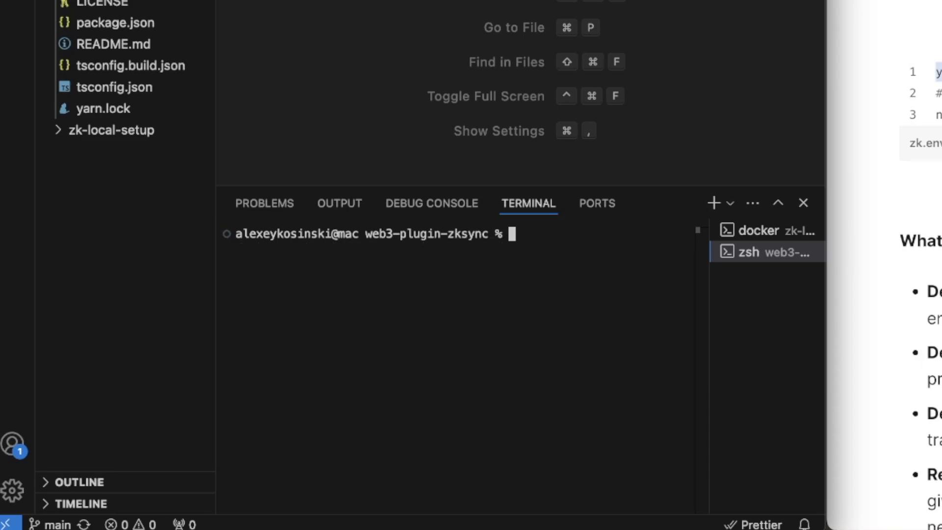
Install the plugin's dependencies with npm i and enter npm run test:prepare.
type("npm i")
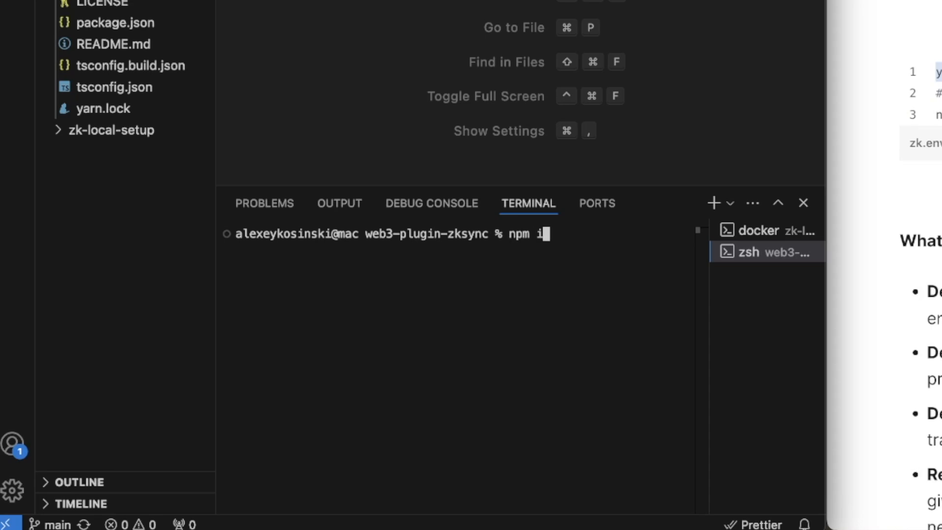
key("Return")
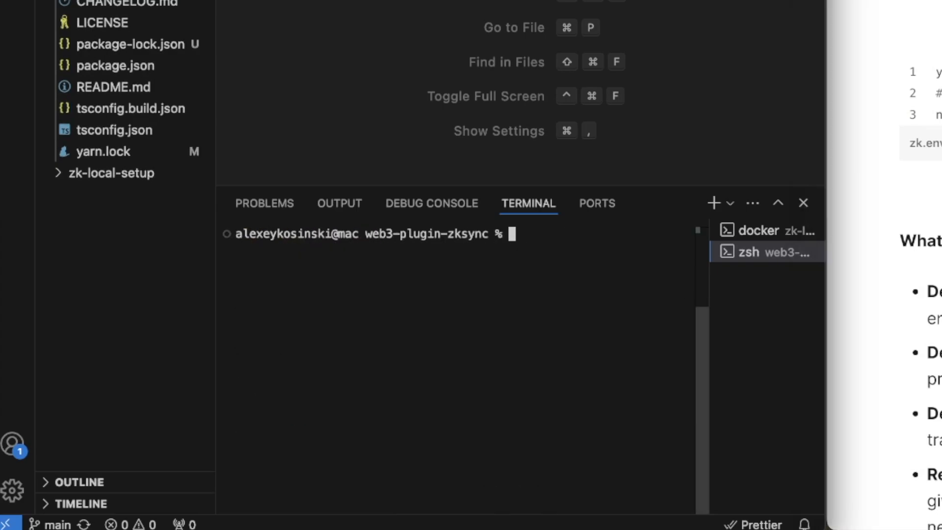
type("npm run test:prepare")
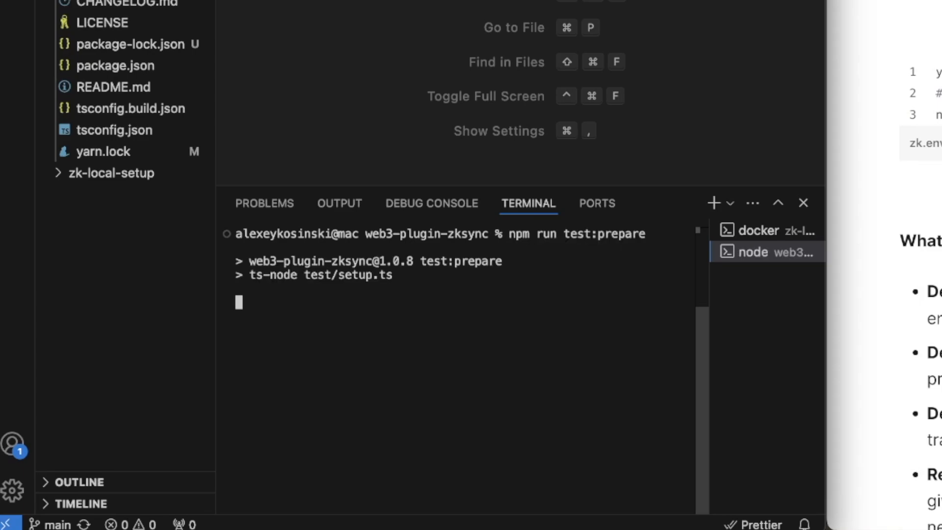
mouse_move(592, 324)
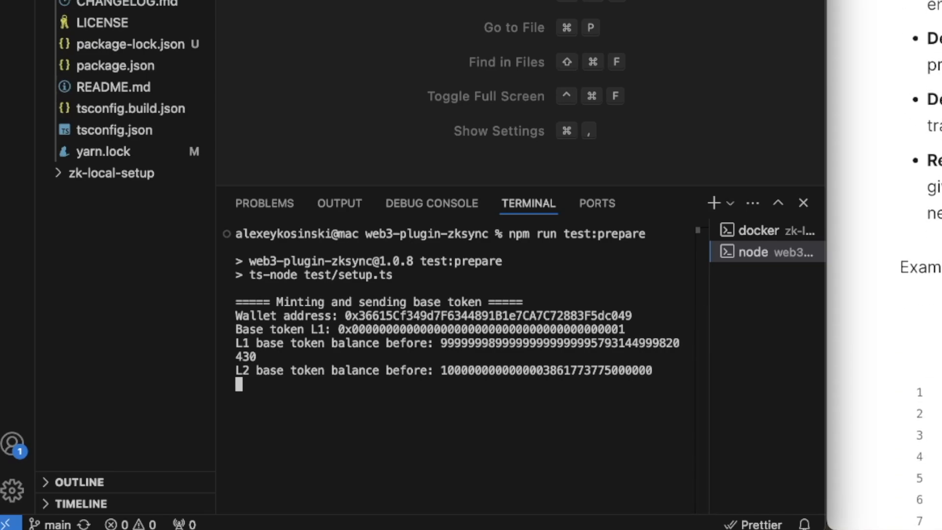
Scroll to follow test:prepare minting and sending base token and DAI.
scroll("down", 3)
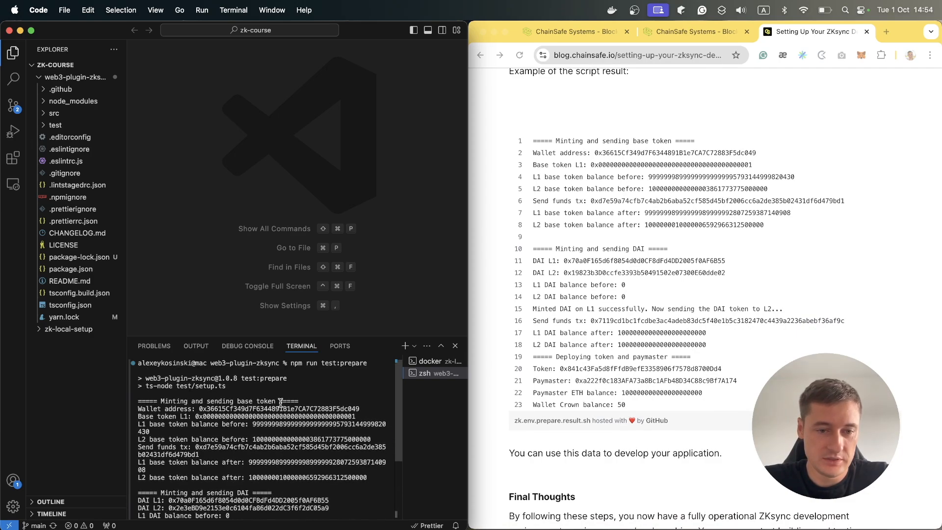
Scroll terminal output to the token and paymaster deployment, then the article to Final Thoughts.
scroll("down", 3)
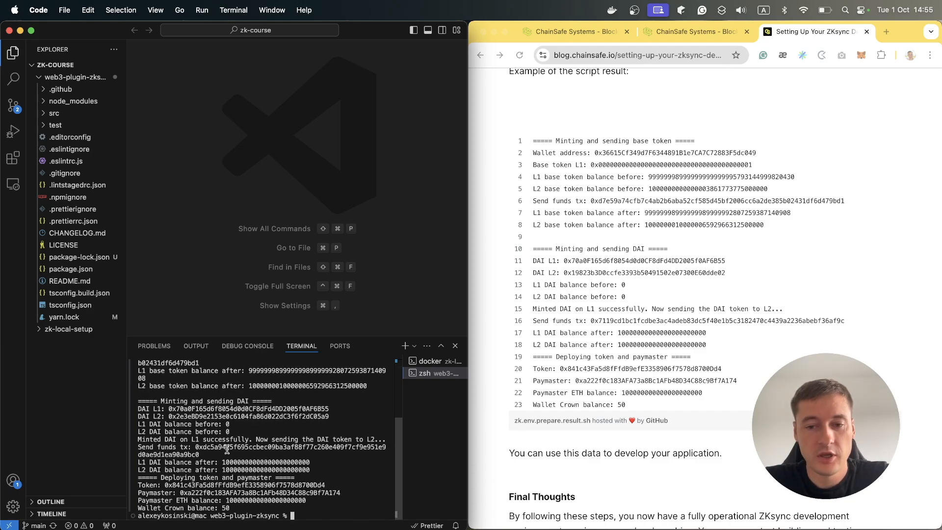
scroll("down", 3)
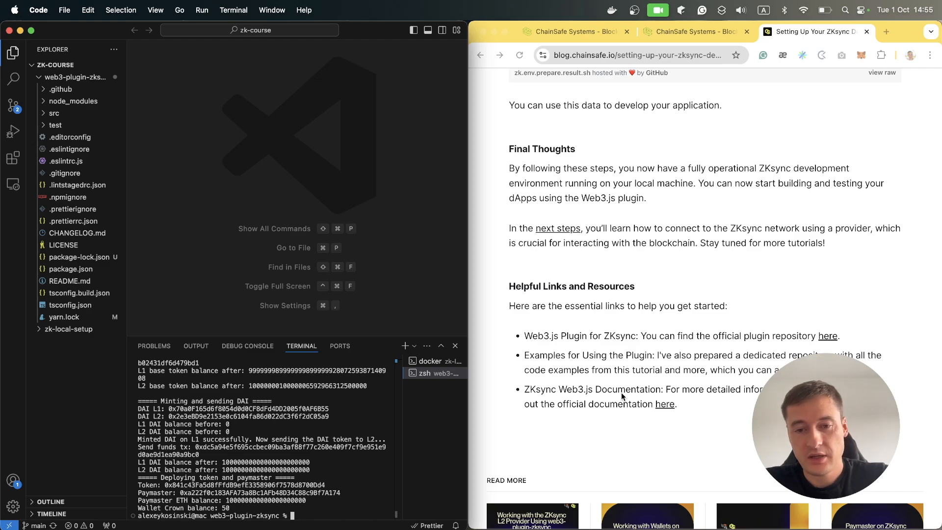
mouse_move(721, 323)
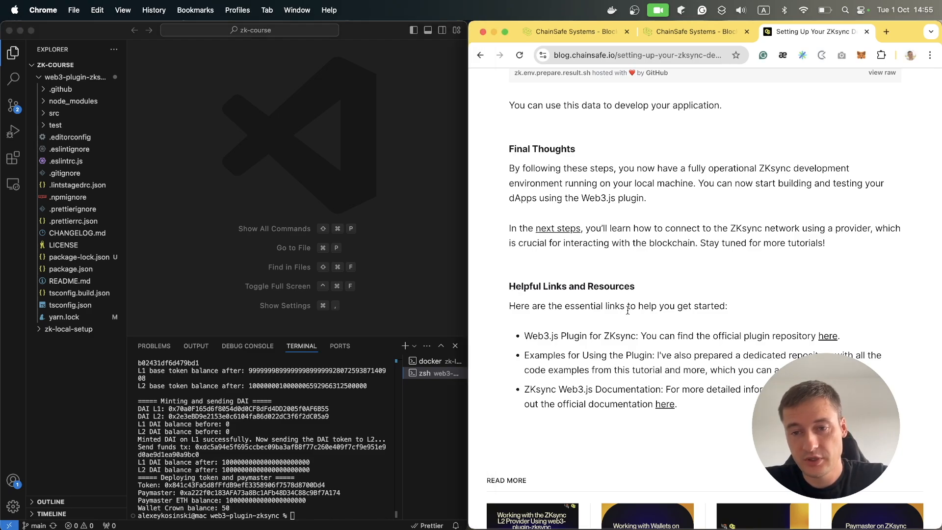
mouse_move(605, 348)
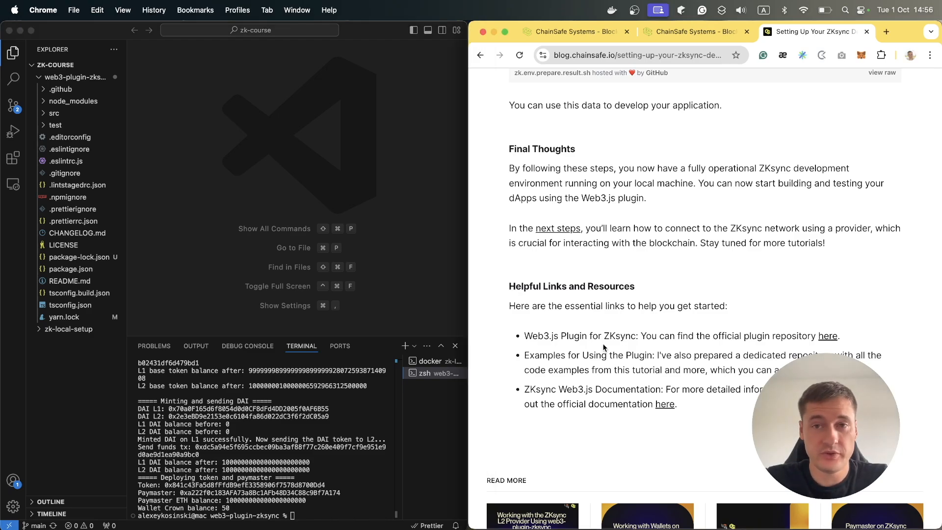